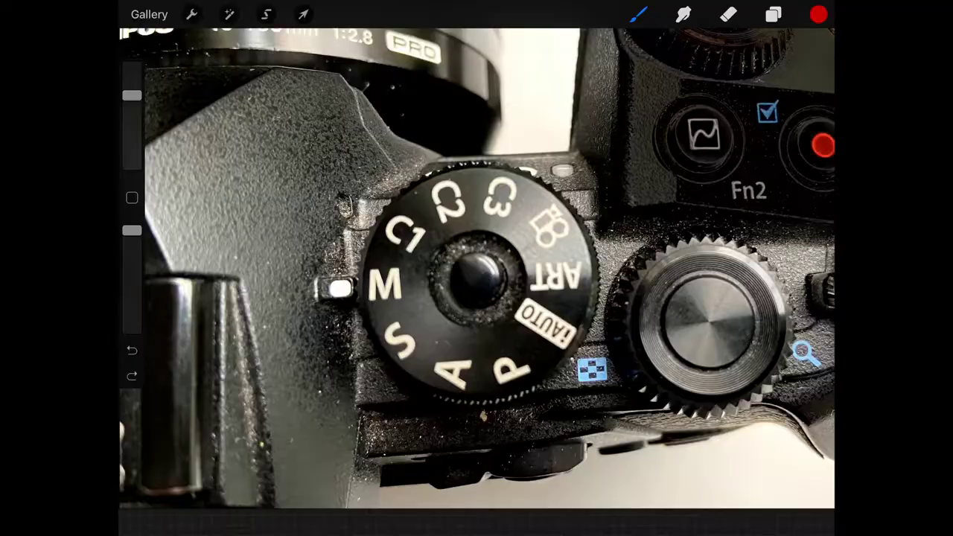
Draw a red freehand loop around the M setting on the camera's mode dial.
{"action": "left_click_drag", "start_coordinate": [335, 260], "coordinate": [416, 328]}
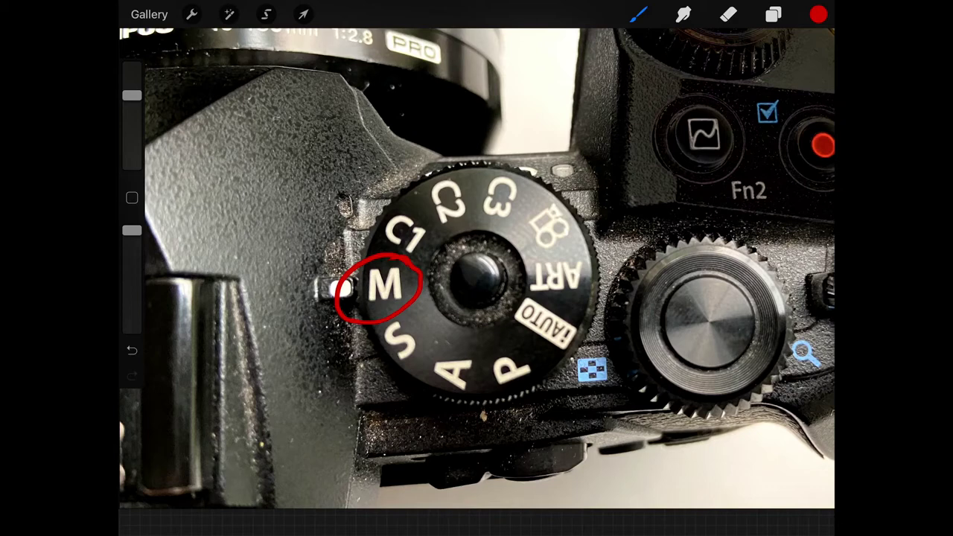